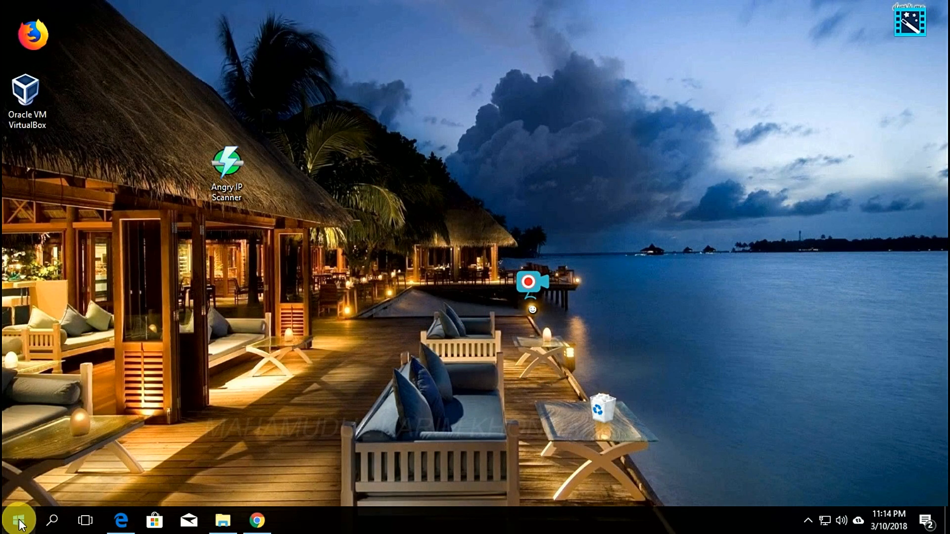
Search the Start menu for cmd to launch Command Prompt.
click(19, 520)
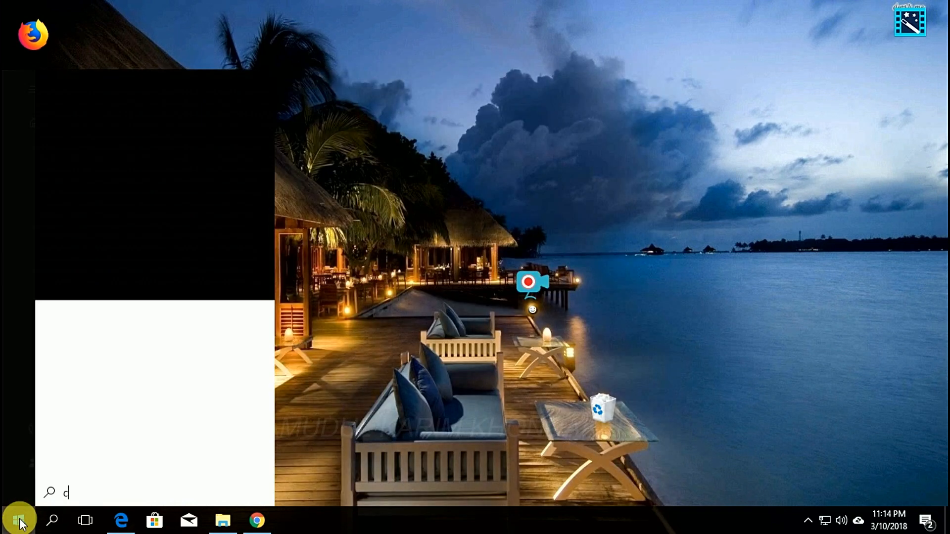
text(md)
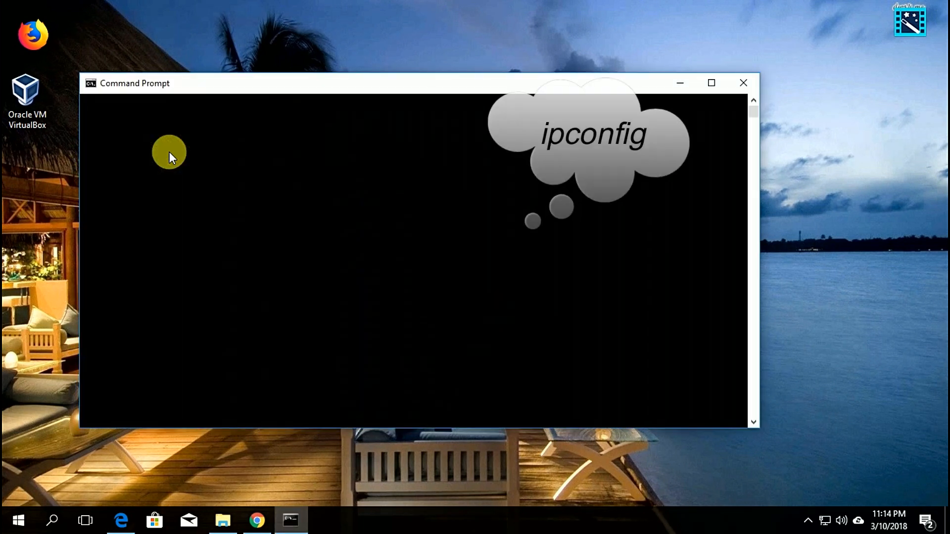
Run ipconfig to read the default gateway 192.168.0.1, then close Command Prompt.
text(i)
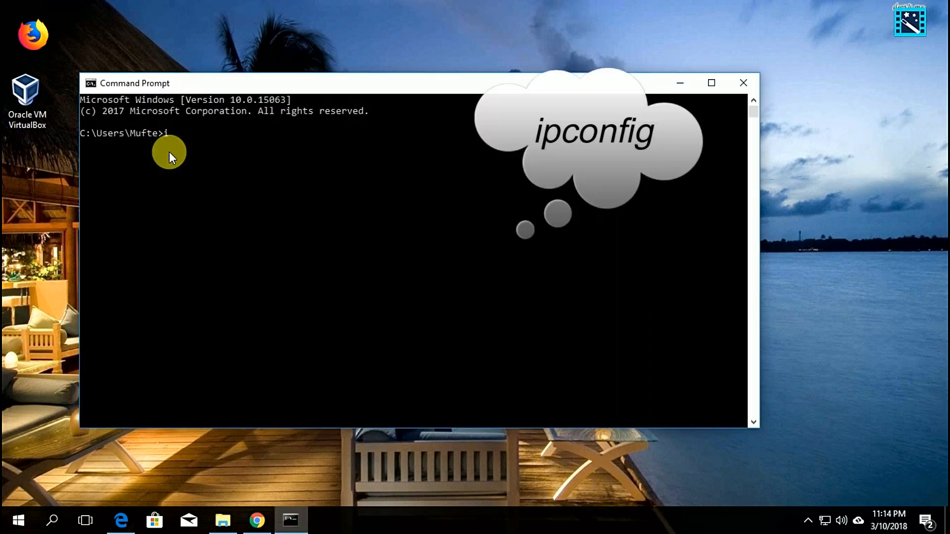
text(pcon)
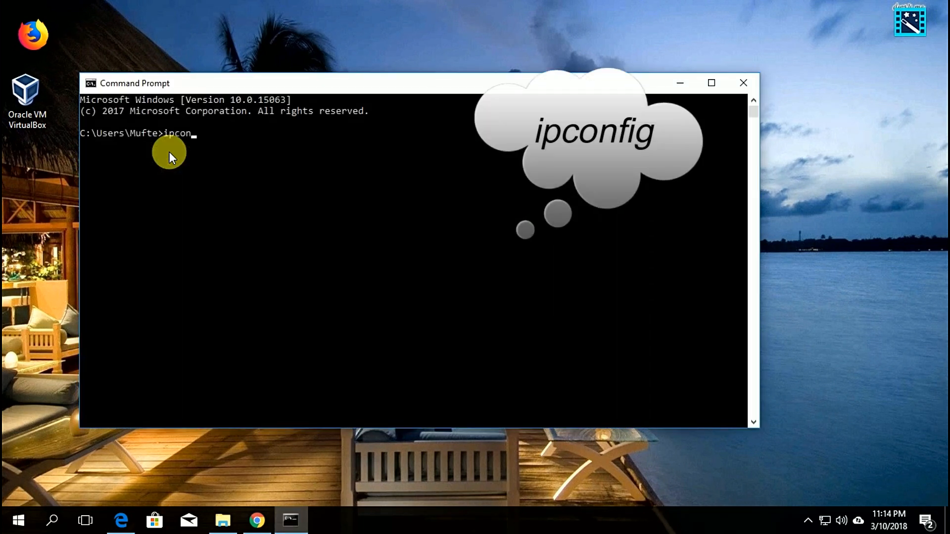
text(fig)
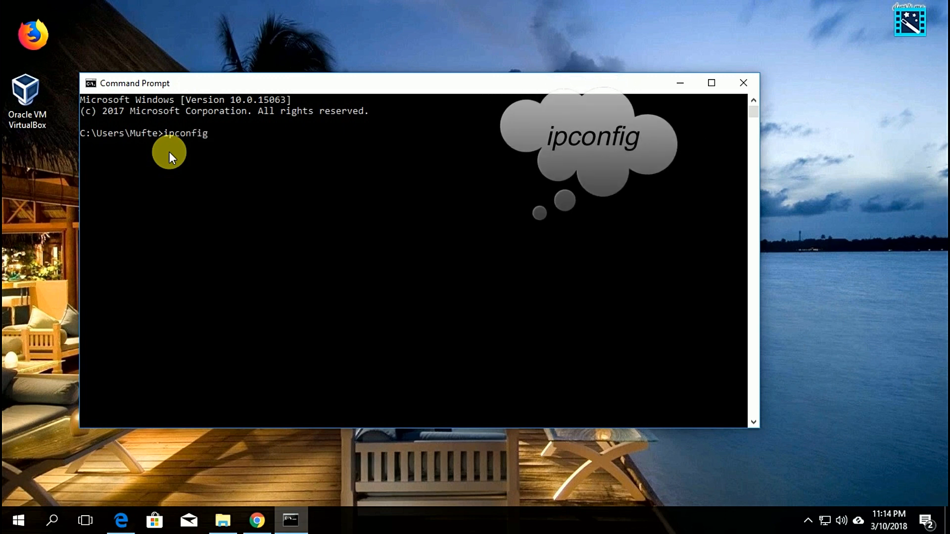
key(enter)
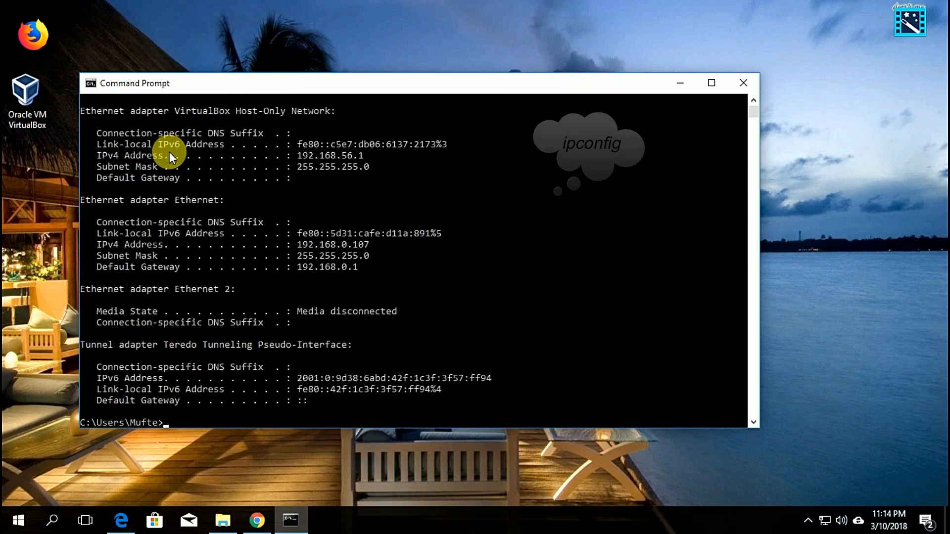
mouse_move(257, 279)
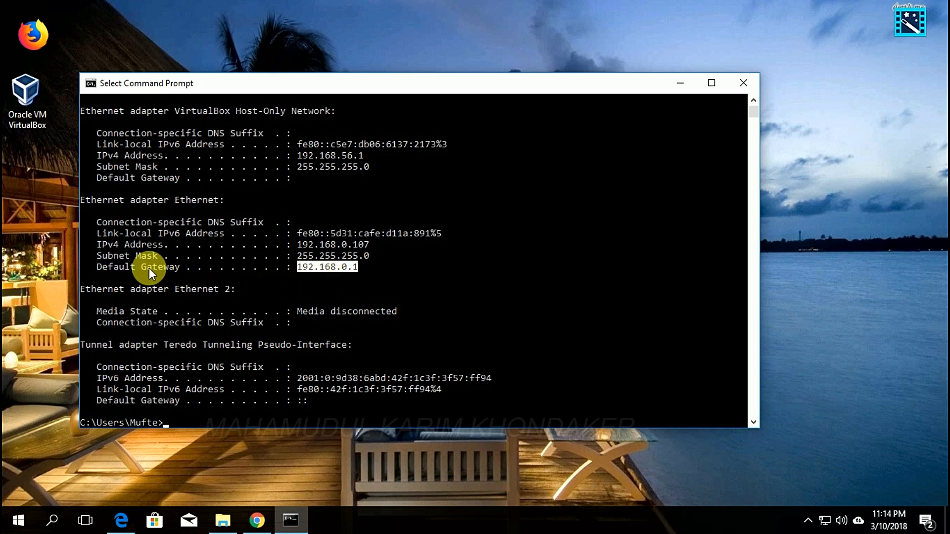
mouse_move(123, 277)
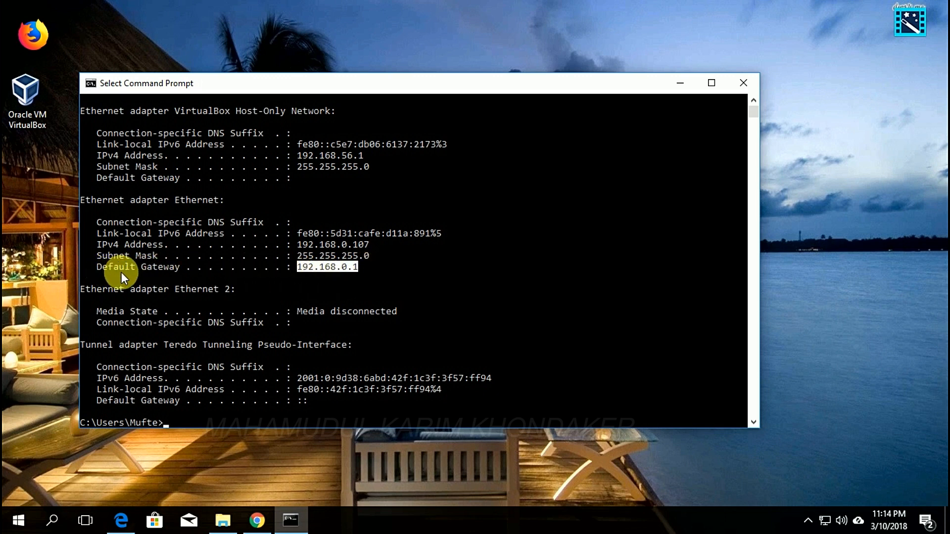
mouse_move(309, 278)
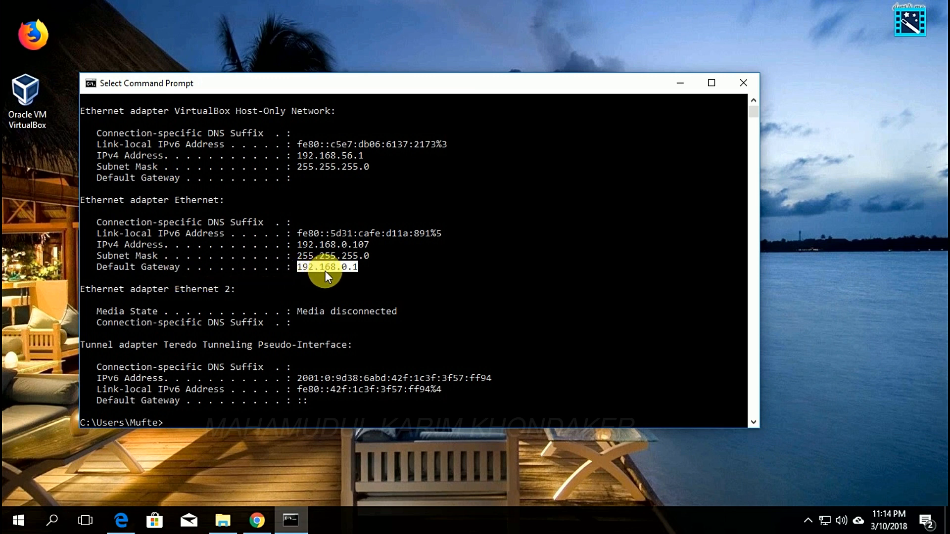
mouse_move(743, 82)
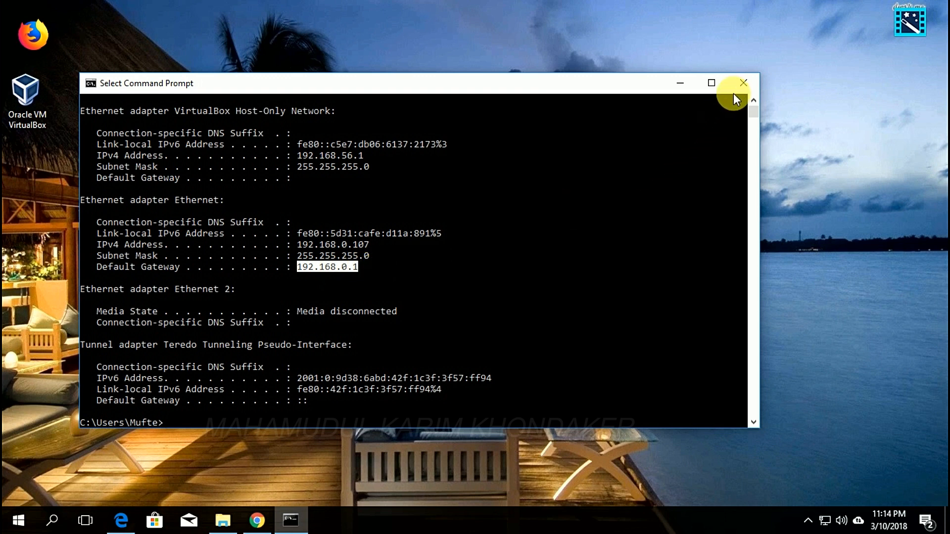
click(743, 83)
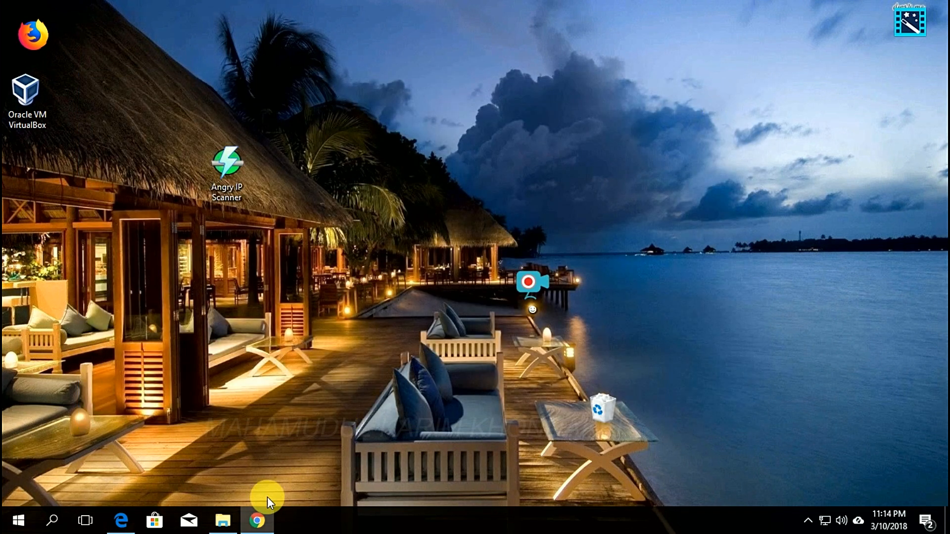
Open 192.168.0.1 in Chrome and log in to the router as admin.
click(257, 521)
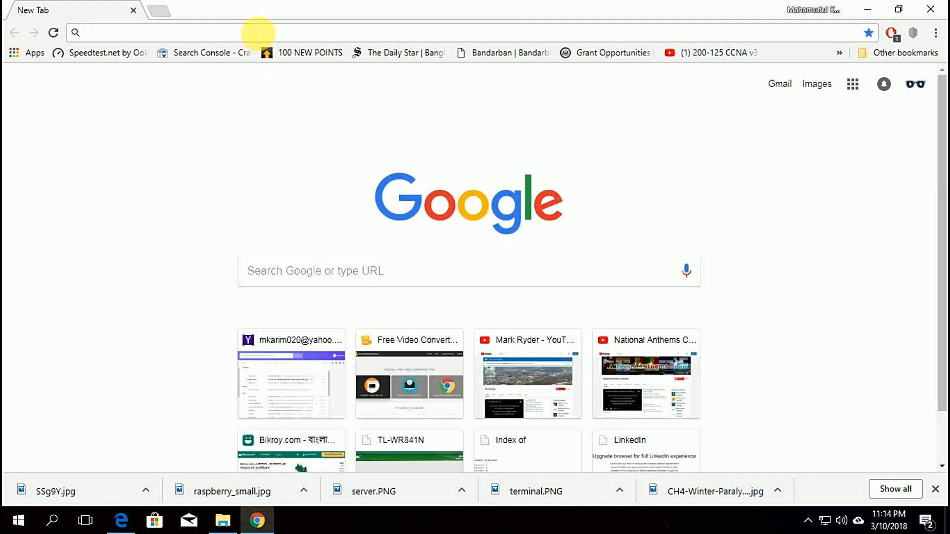
text(192.168.0.1)
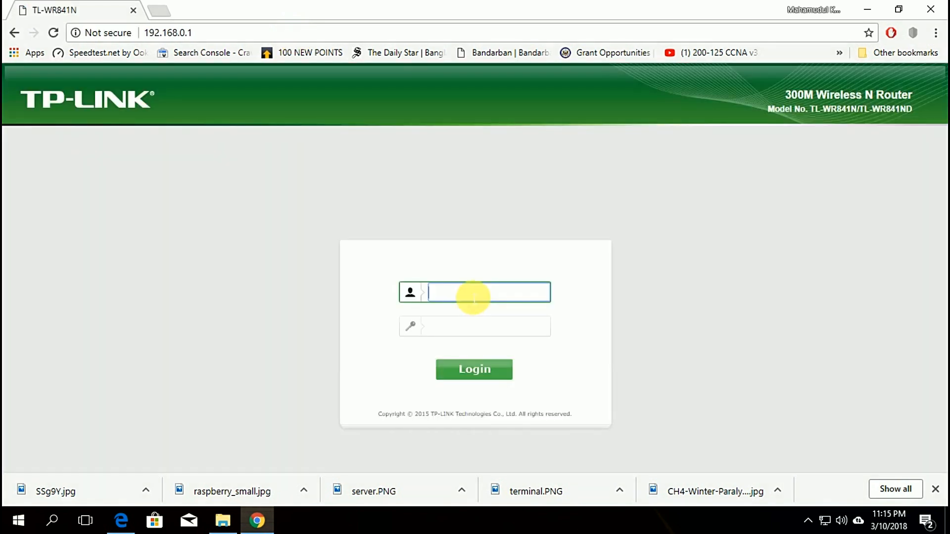
text(adm)
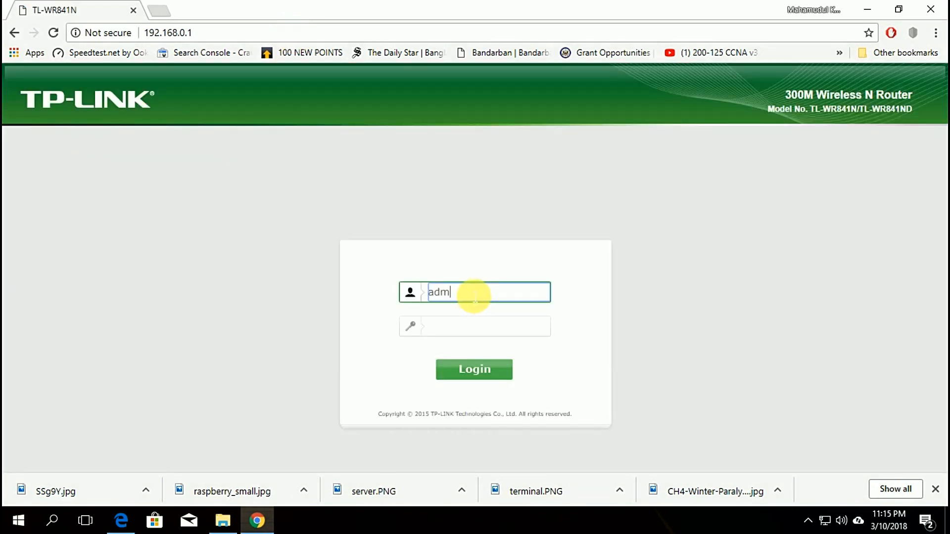
click(487, 326)
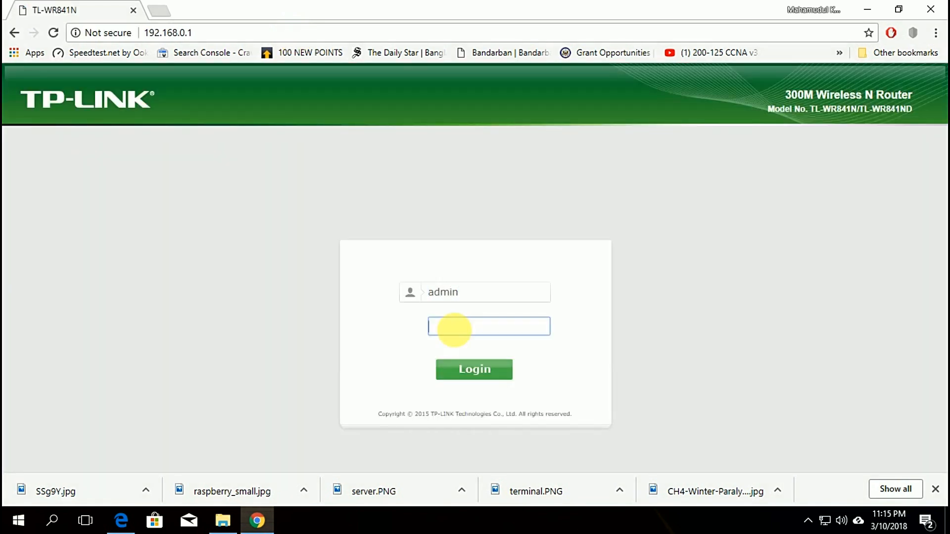
text(•)
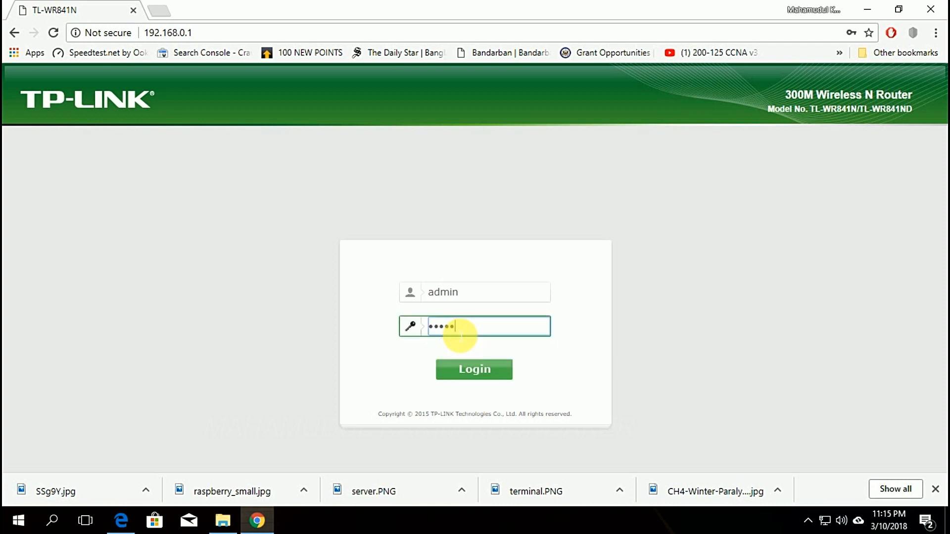
click(473, 369)
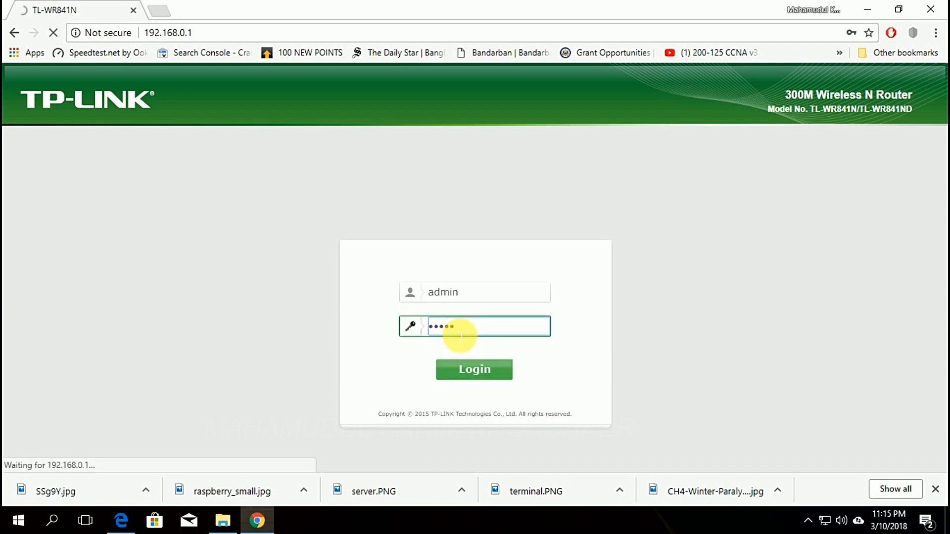
click(474, 370)
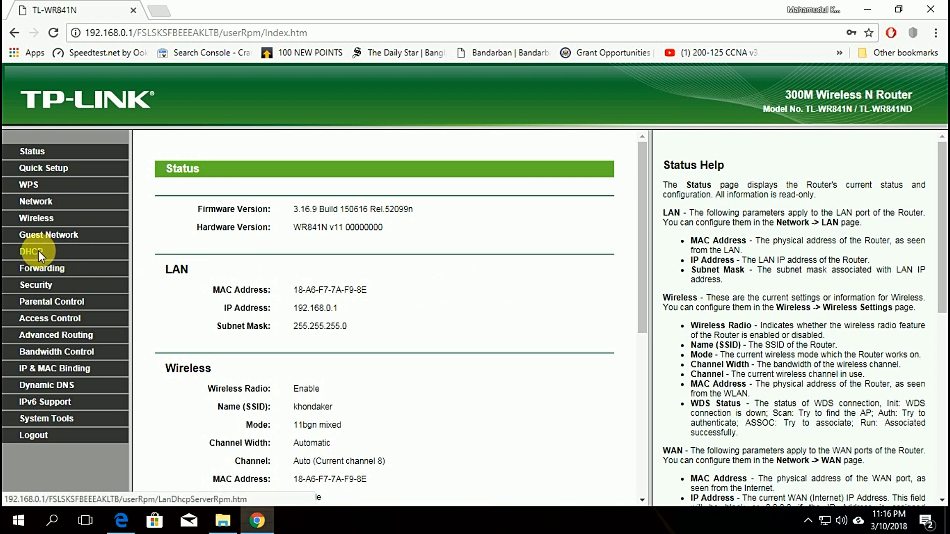
Open DHCP > DHCP Client List and select raspberrypi's assigned IP 192.168.0.102.
click(30, 252)
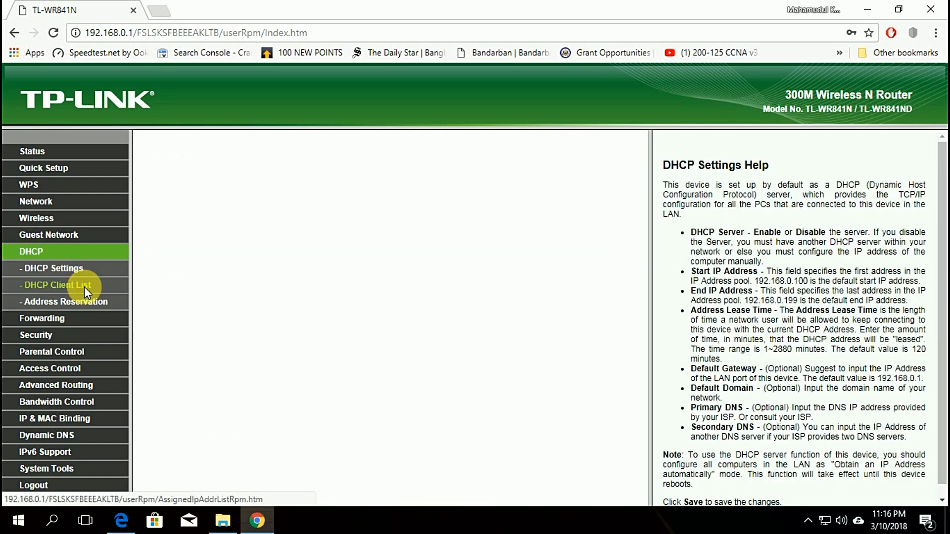
click(57, 285)
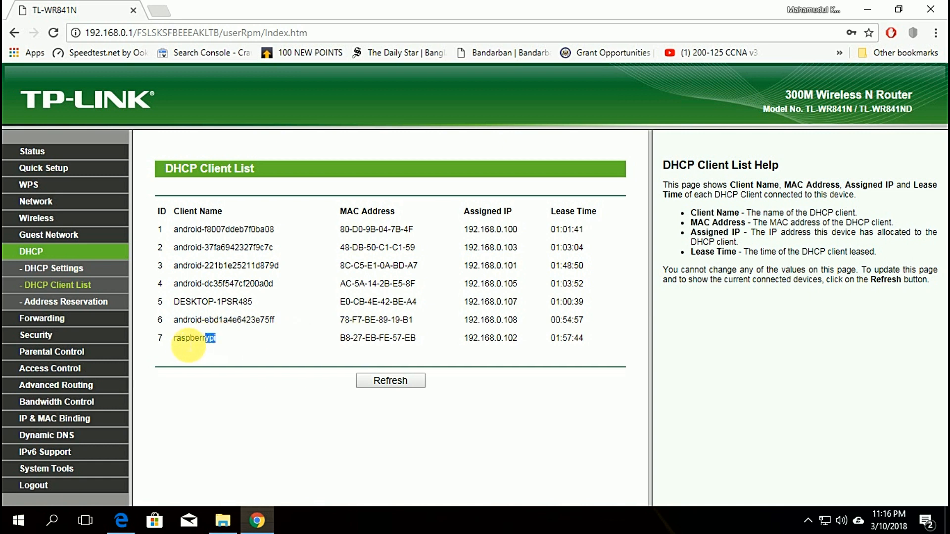
double_click(188, 338)
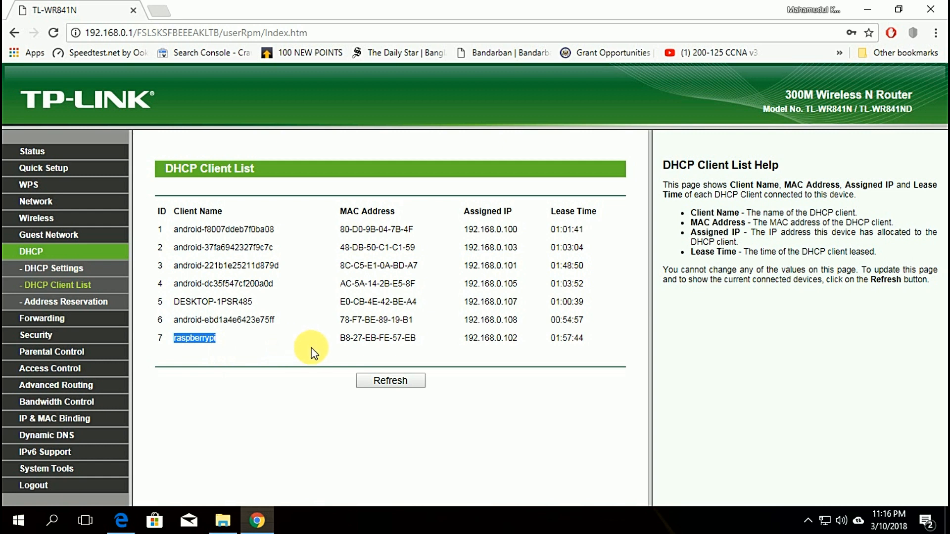
mouse_move(520, 345)
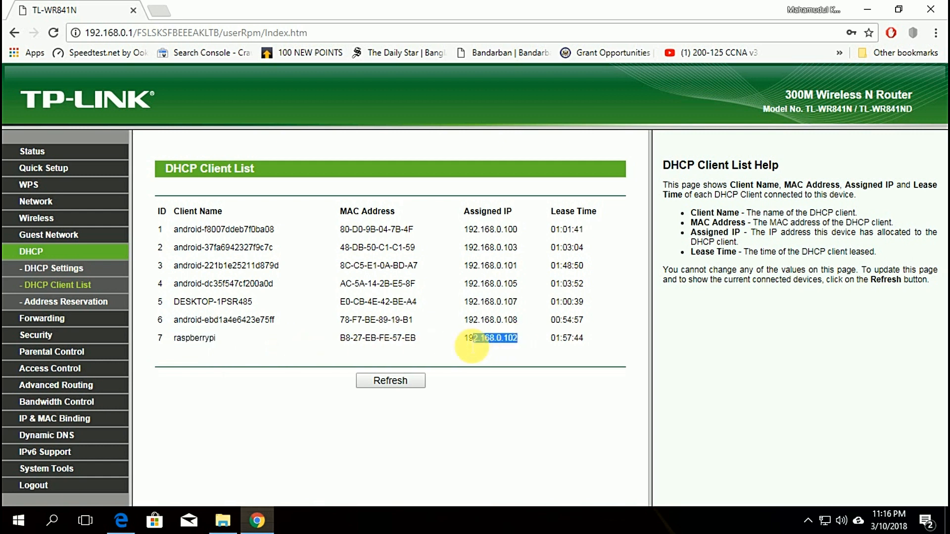
double_click(490, 338)
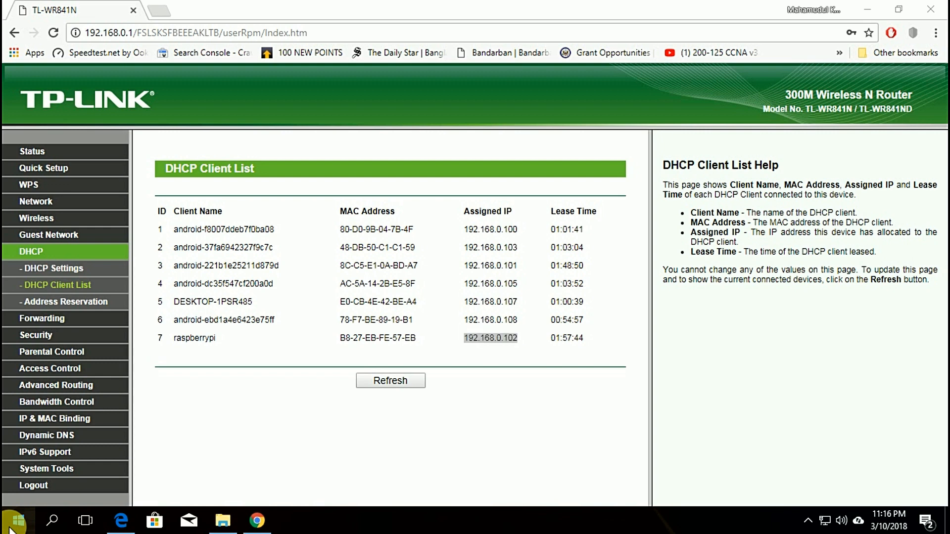
Launch Remote Desktop Connection, connect to 192.168.0.102 and accept the certificate warning.
click(14, 520)
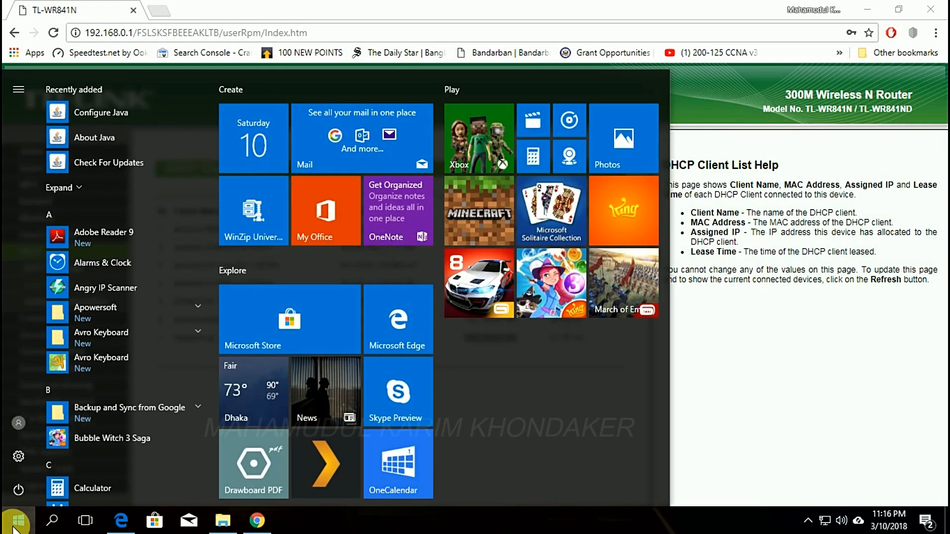
text(remote)
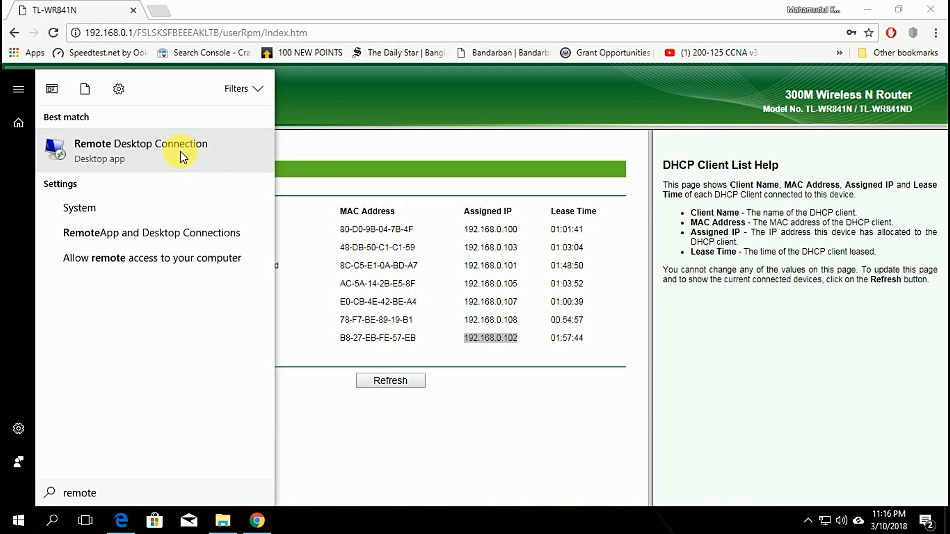
click(140, 149)
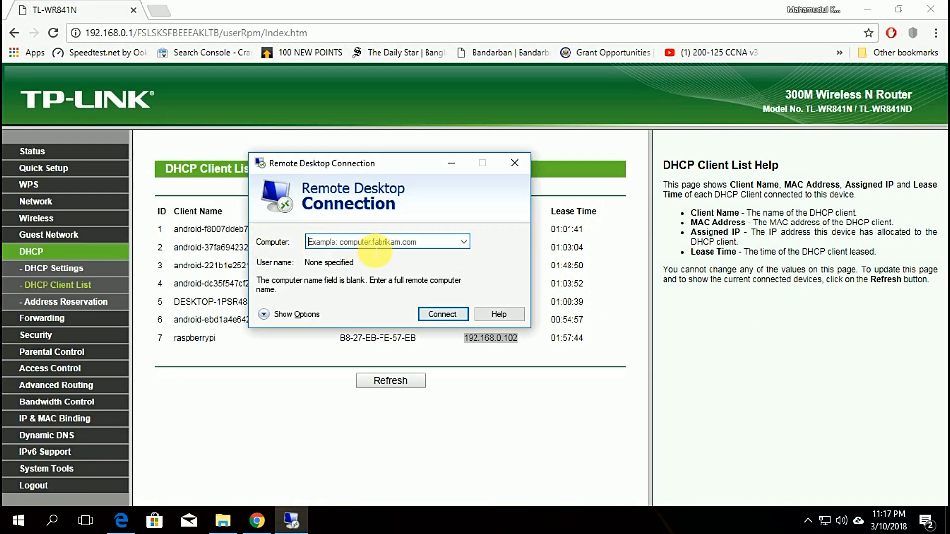
text(1)
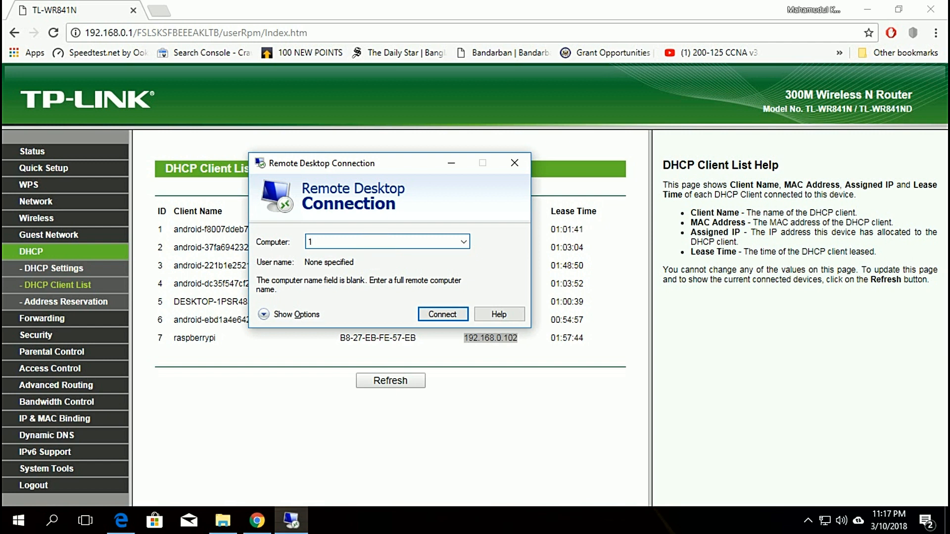
text(192.168.0.102)
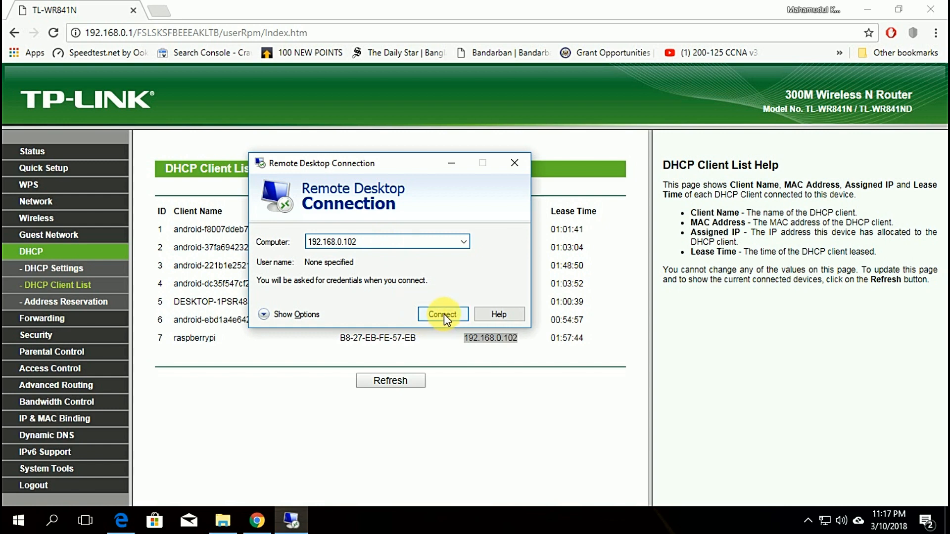
click(442, 314)
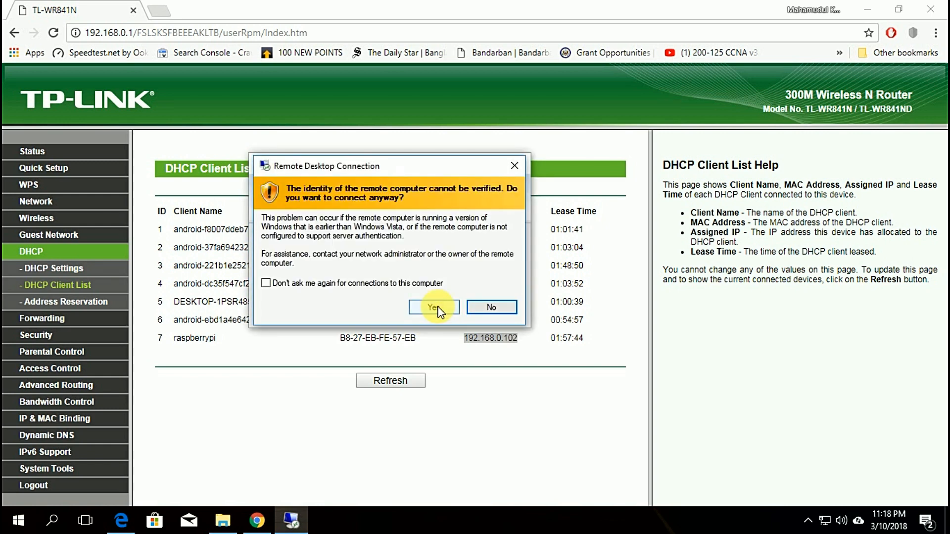
click(434, 307)
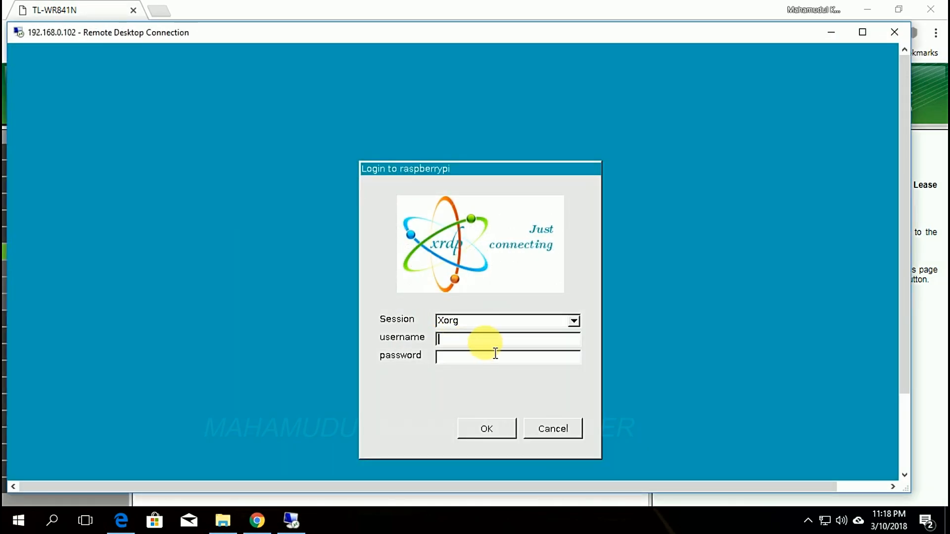
Sign in to the xrdp session with username pi and its password.
text(pi)
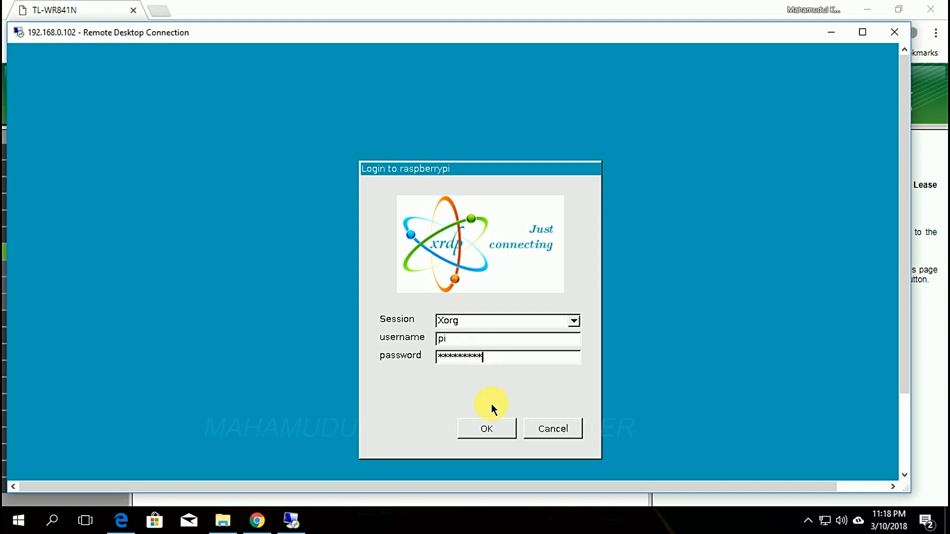
click(486, 428)
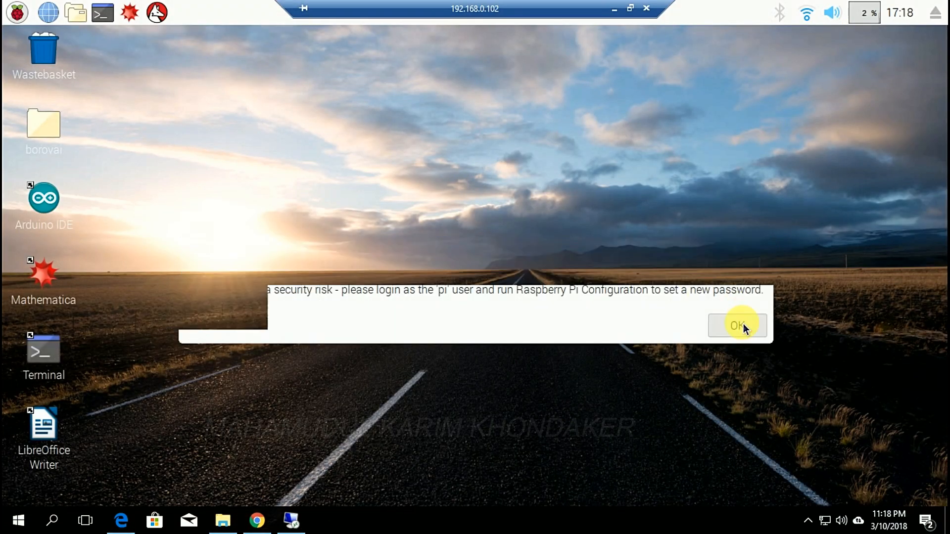
Dismiss the default-password warning and start a sudo command in a new terminal.
click(737, 325)
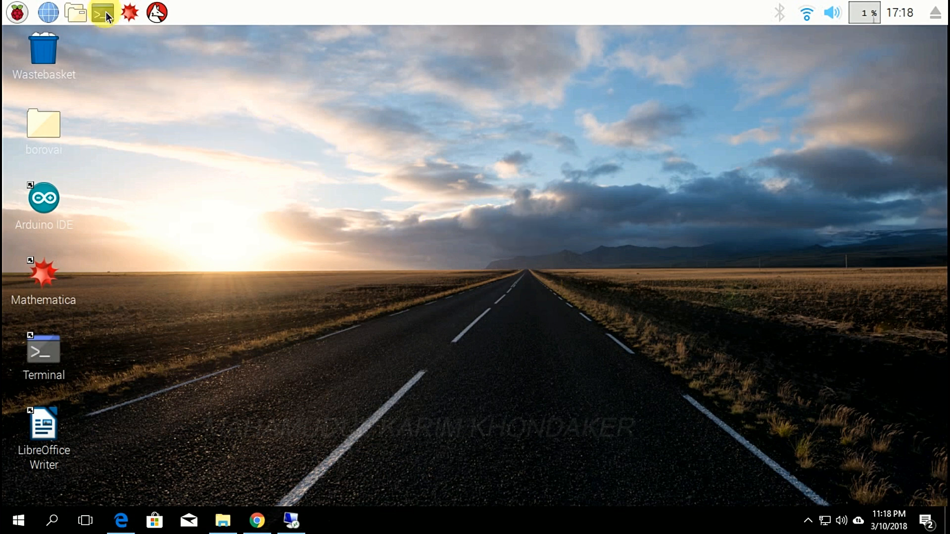
click(102, 12)
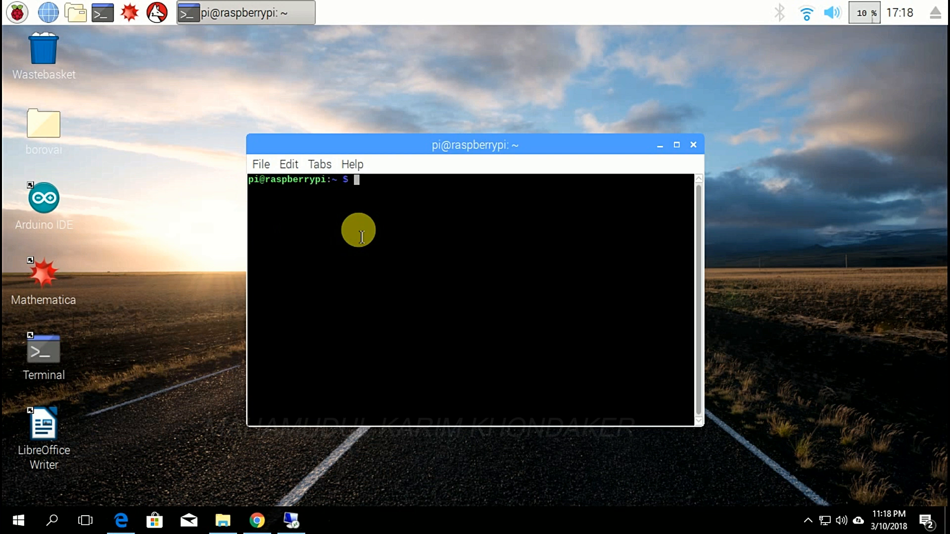
text(sudo s)
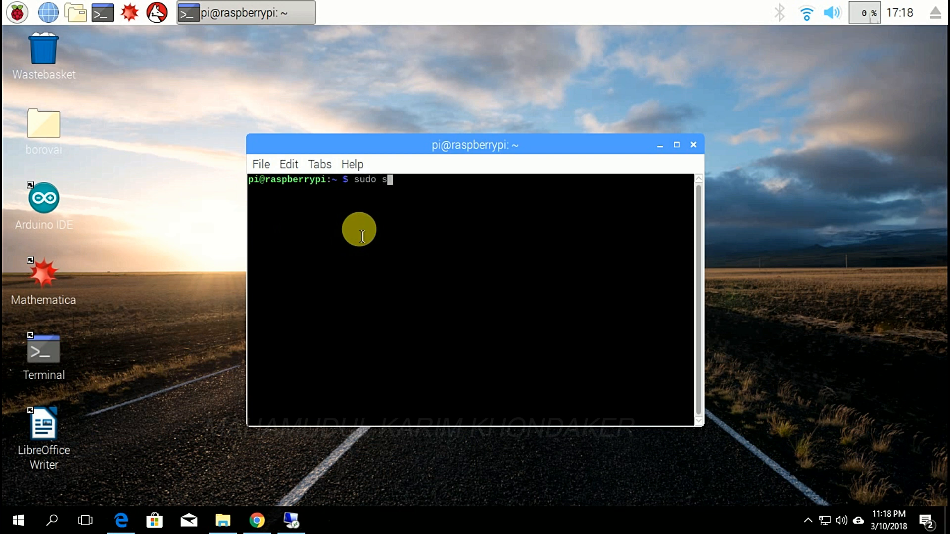